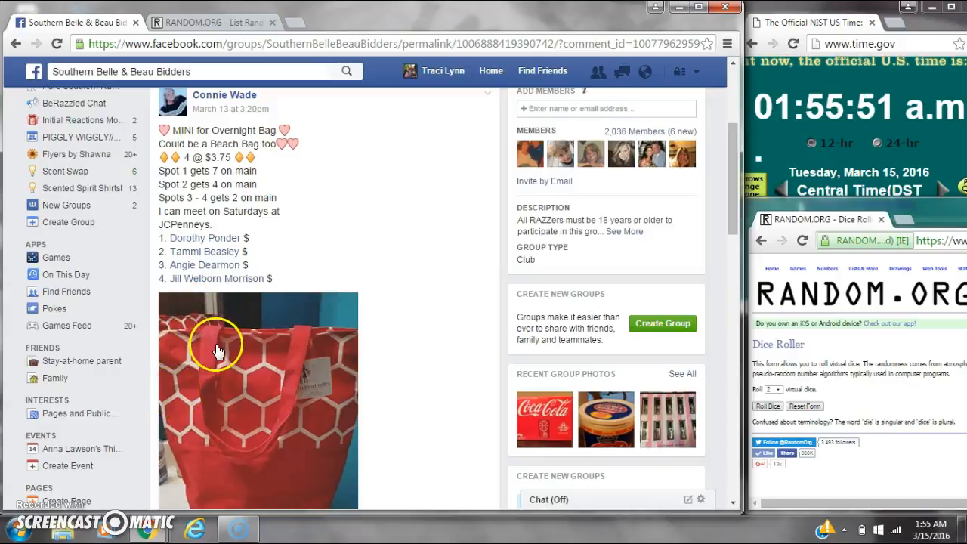
pyautogui.moveTo(275, 278)
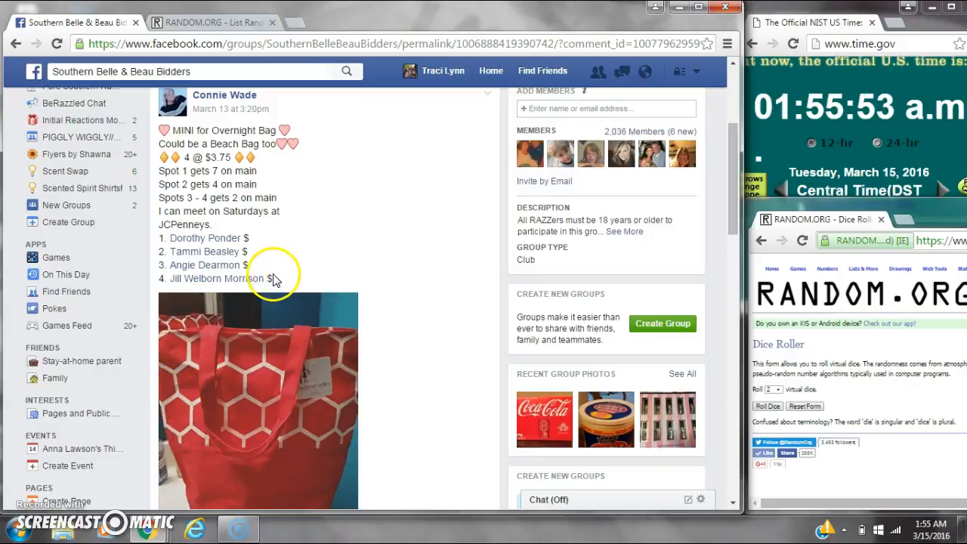
# Copy the four numbered names from the bag post and bring them to the RANDOM.ORG List Randomizer.
pyautogui.moveTo(272, 278); pyautogui.dragTo(158, 239)
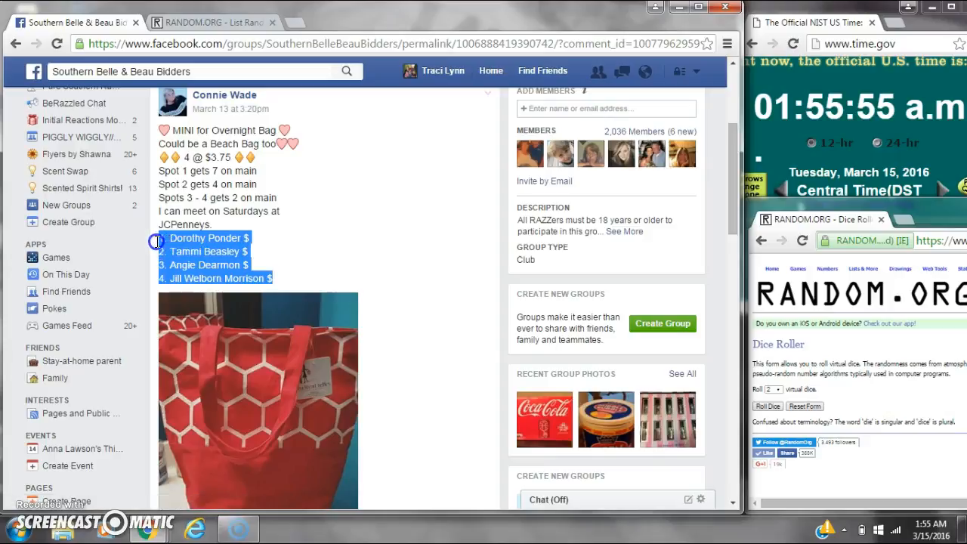
pyautogui.moveTo(692, 153)
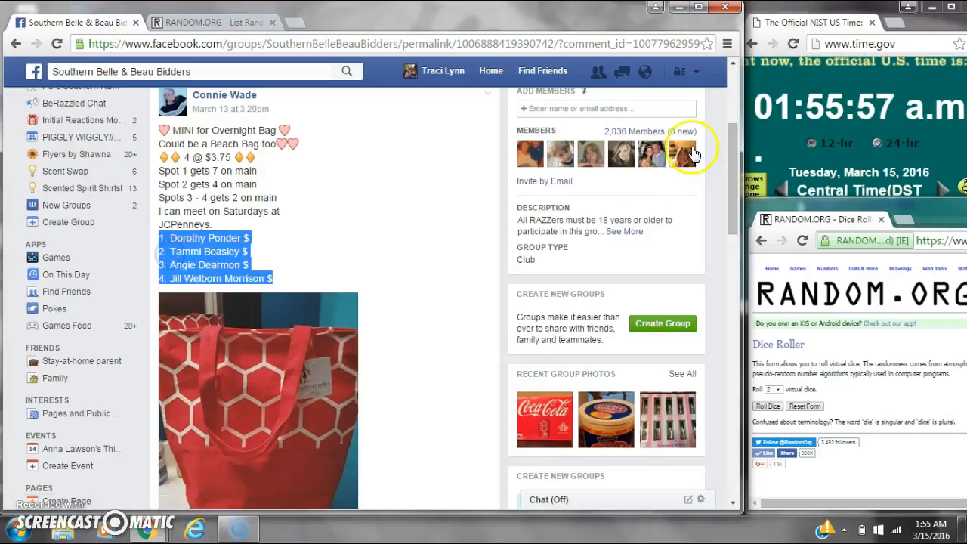
pyautogui.scroll(-3)
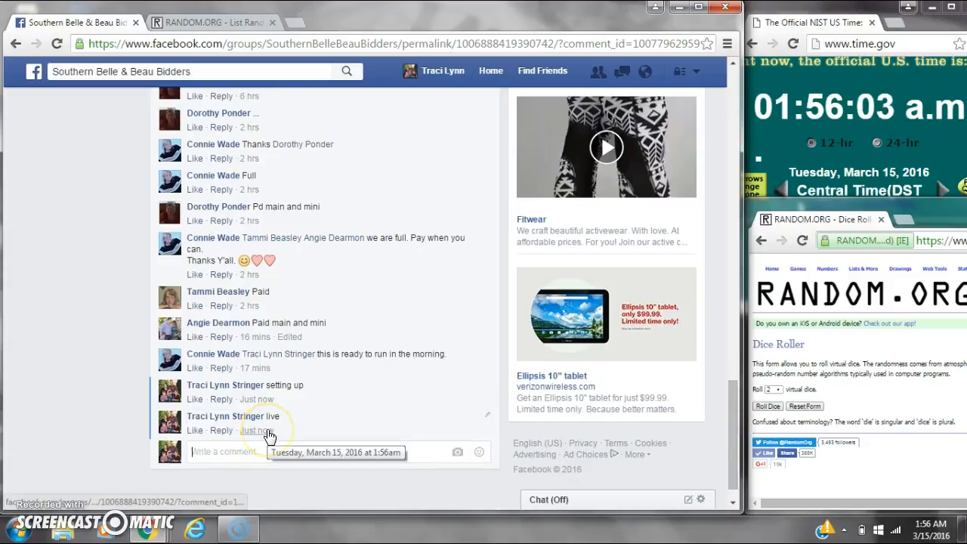
pyautogui.click(934, 526)
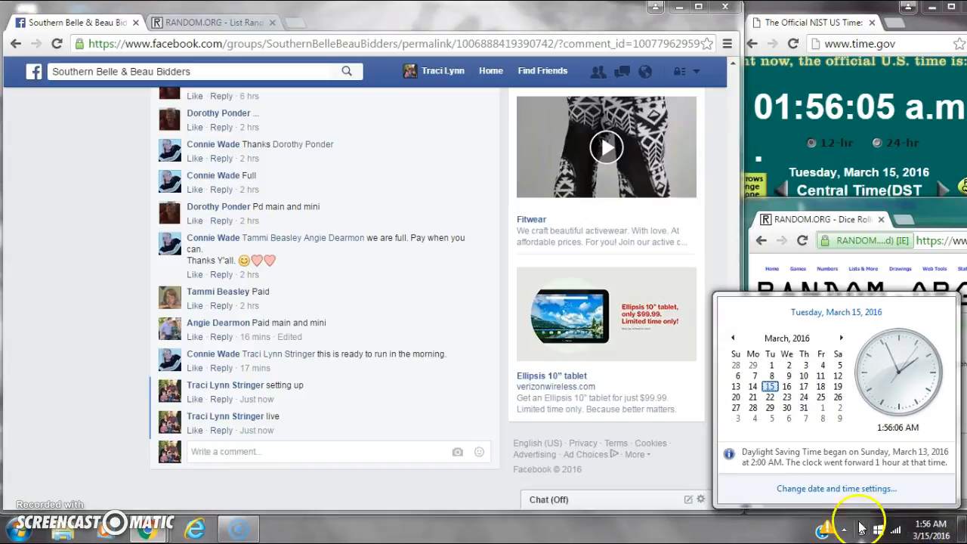
pyautogui.click(209, 23)
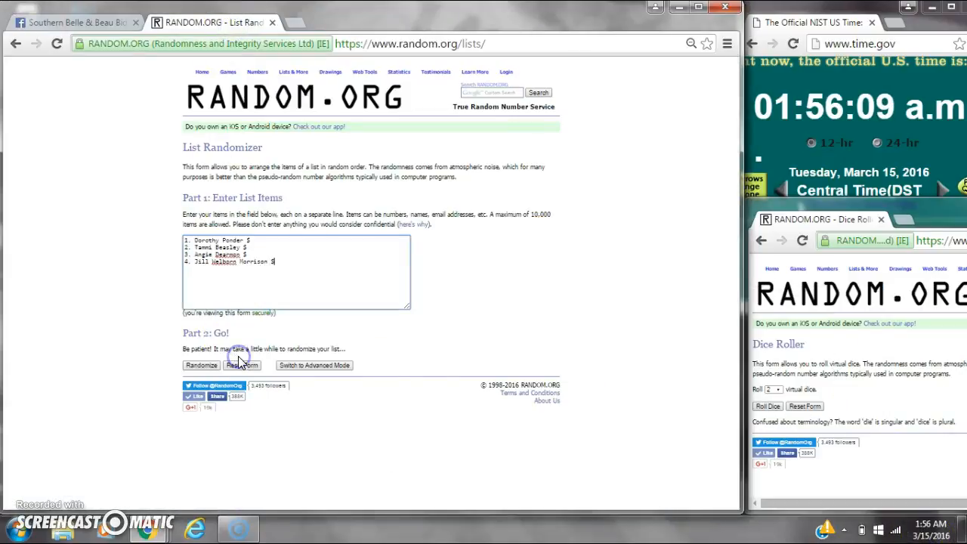
# Roll the virtual dice, then randomize the four-name list a first time with the timestamp checked.
pyautogui.click(767, 405)
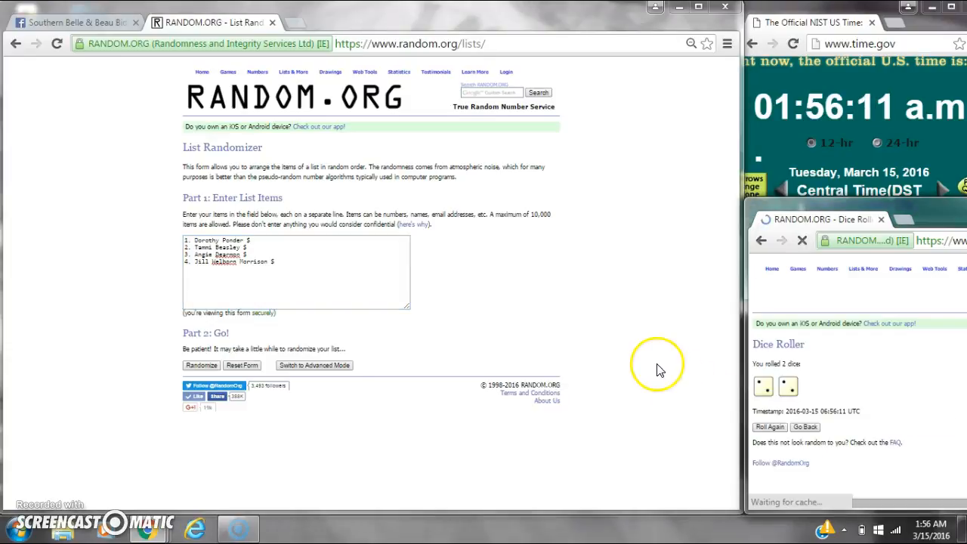
pyautogui.click(925, 523)
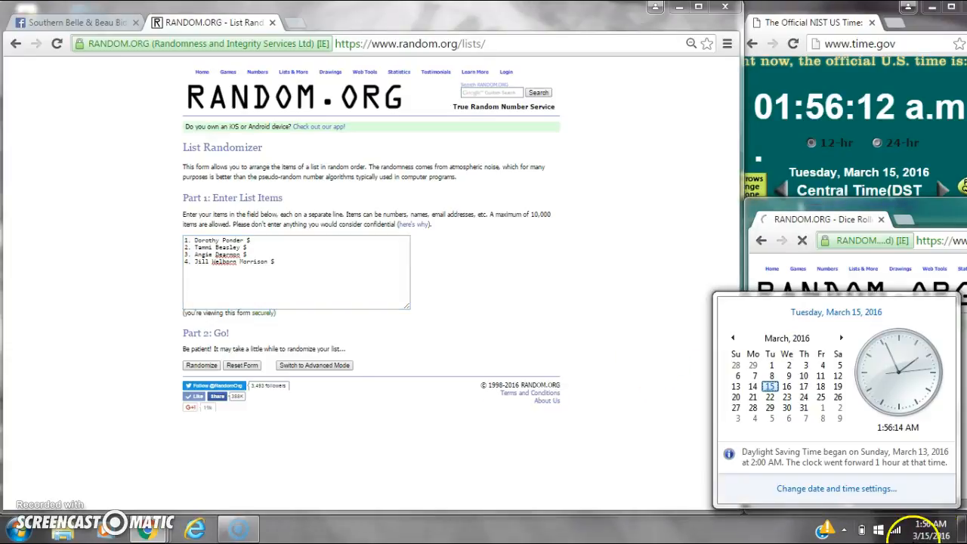
pyautogui.click(201, 364)
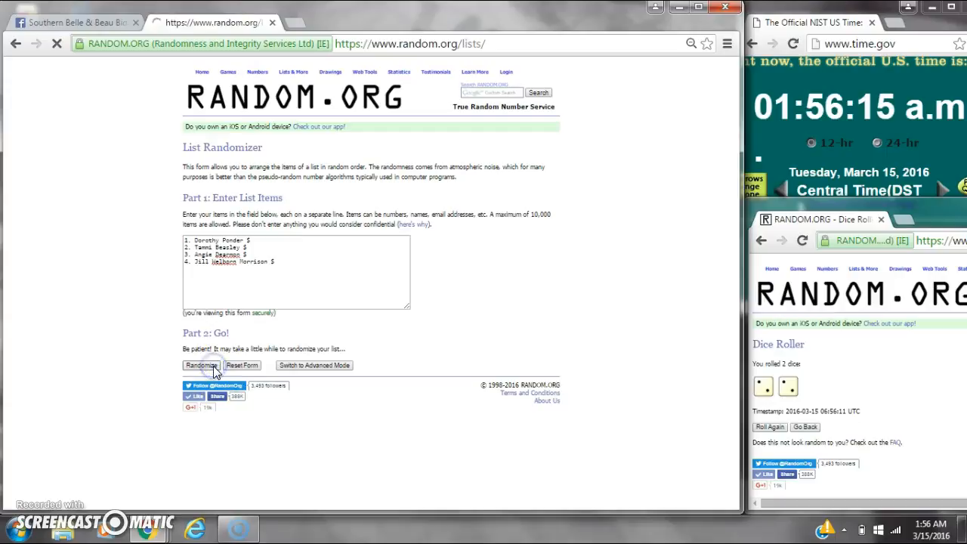
pyautogui.click(202, 364)
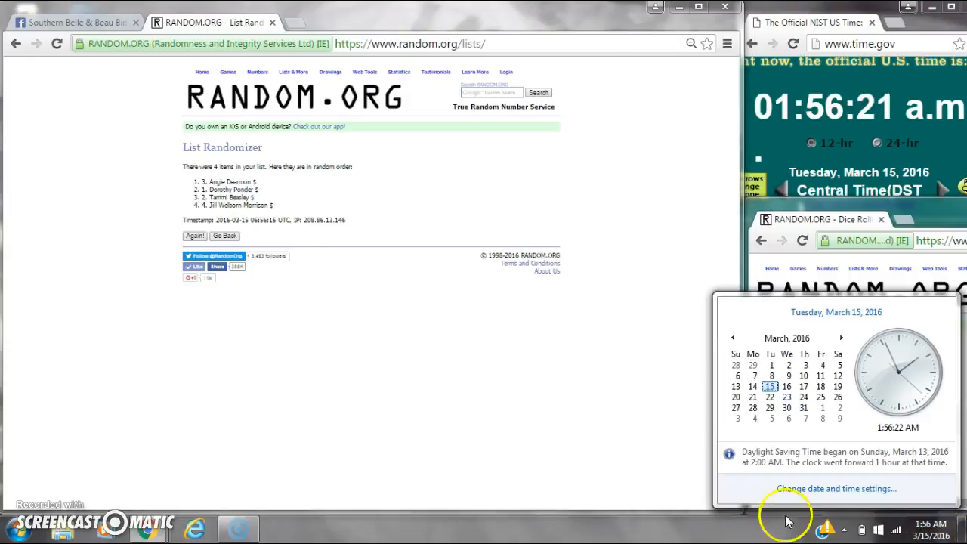
pyautogui.click(193, 236)
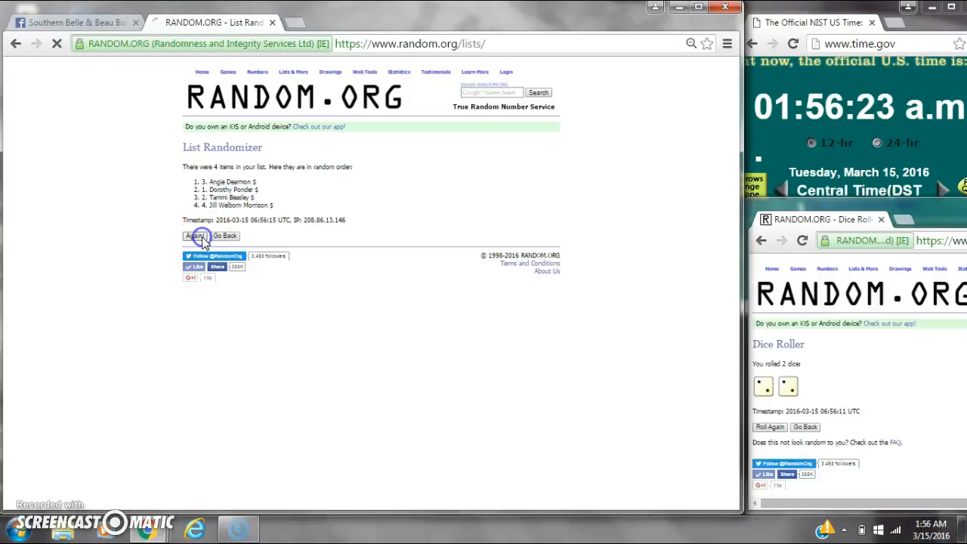
pyautogui.click(194, 236)
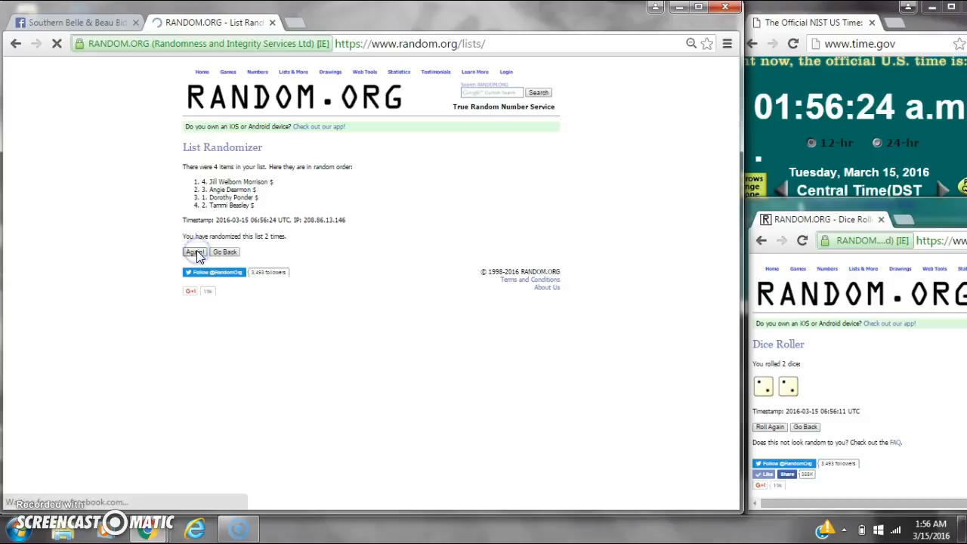
pyautogui.click(193, 251)
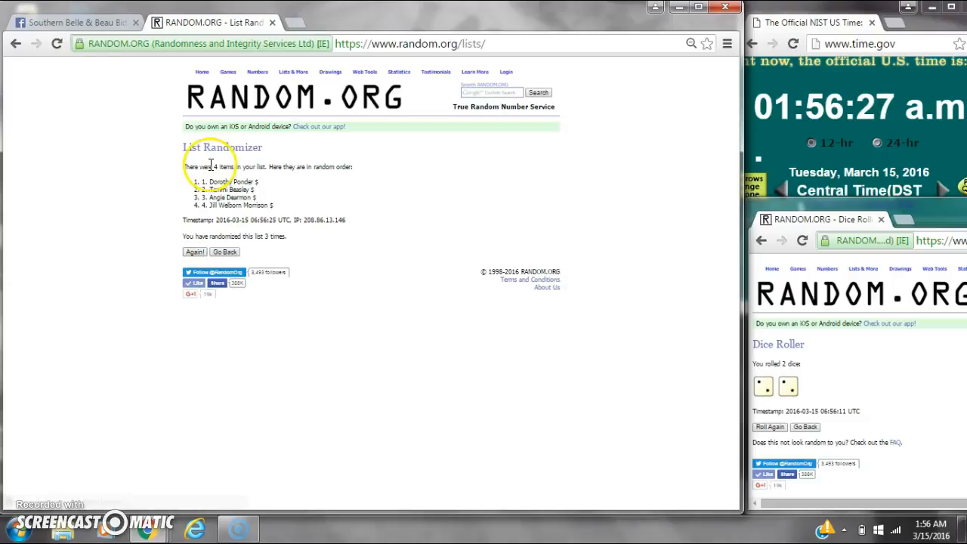
pyautogui.moveTo(275, 234)
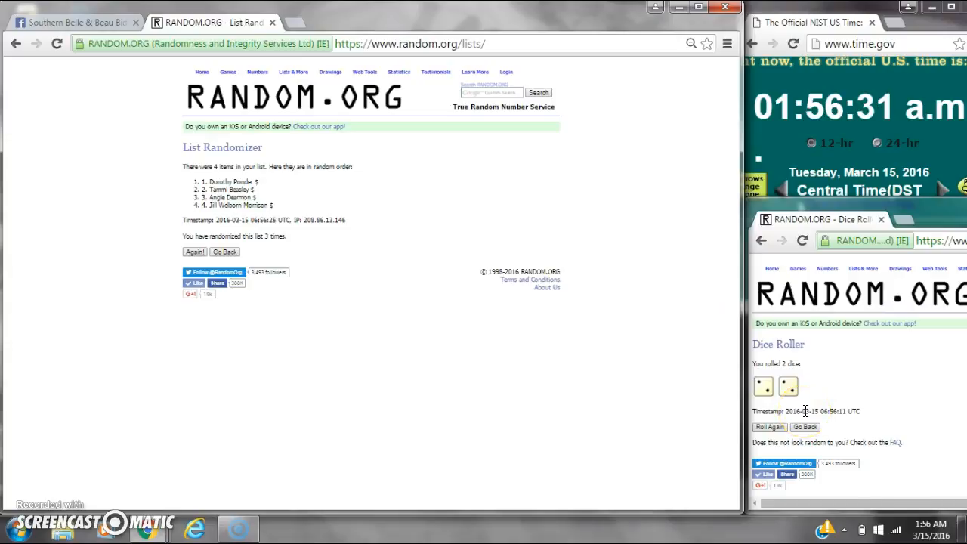
pyautogui.click(931, 528)
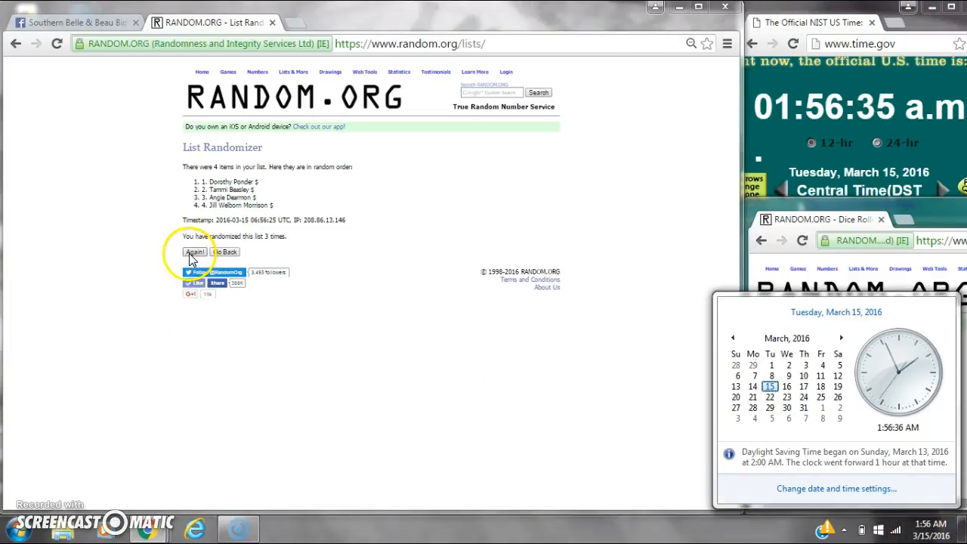
pyautogui.click(195, 251)
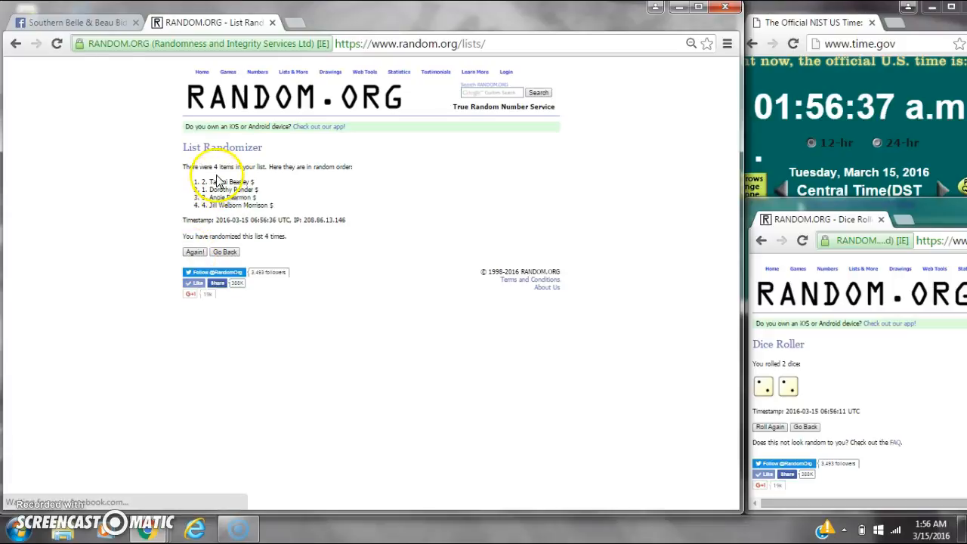
pyautogui.click(72, 23)
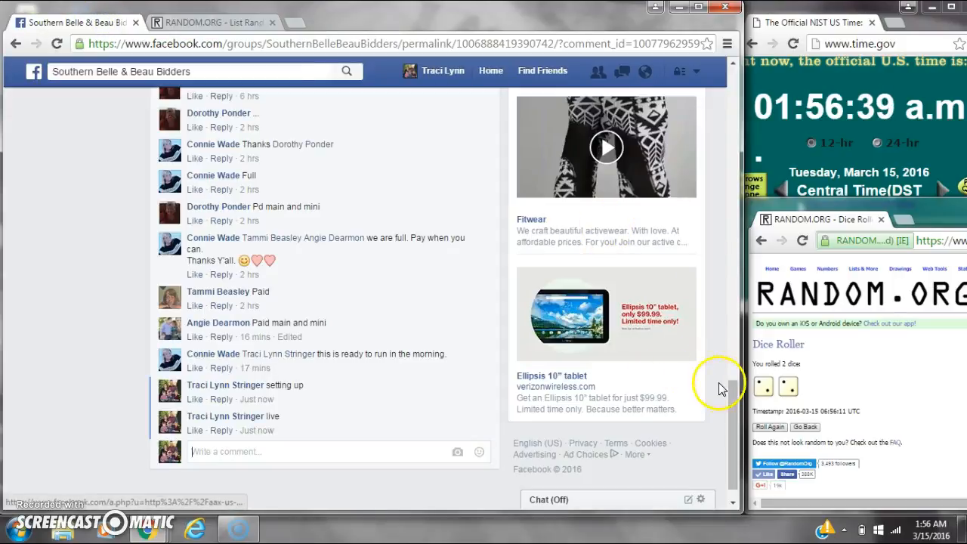
pyautogui.scroll(3)
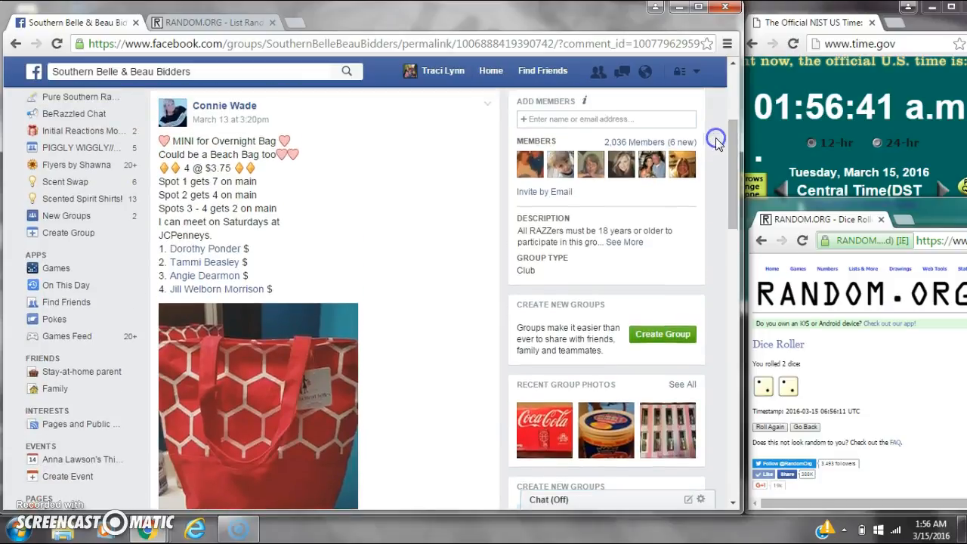
pyautogui.click(200, 23)
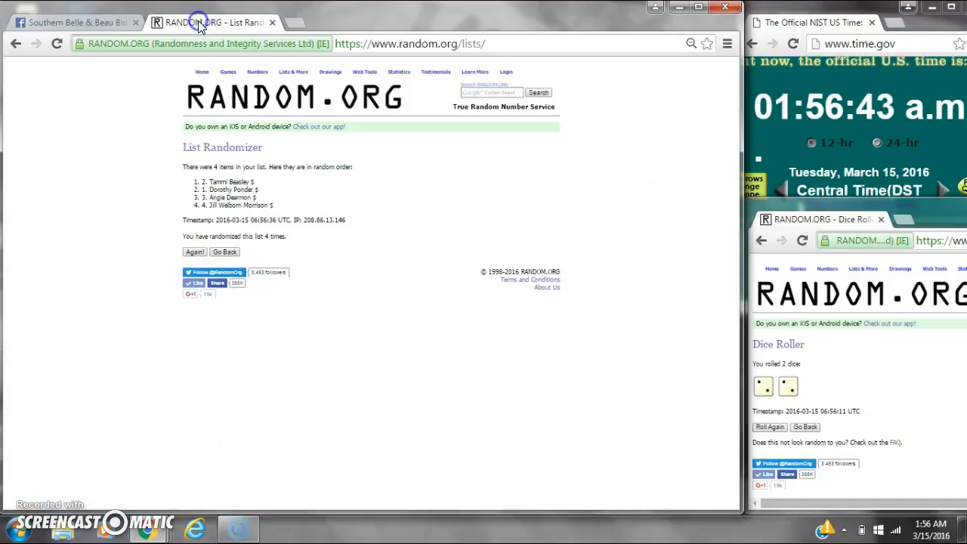
pyautogui.click(75, 22)
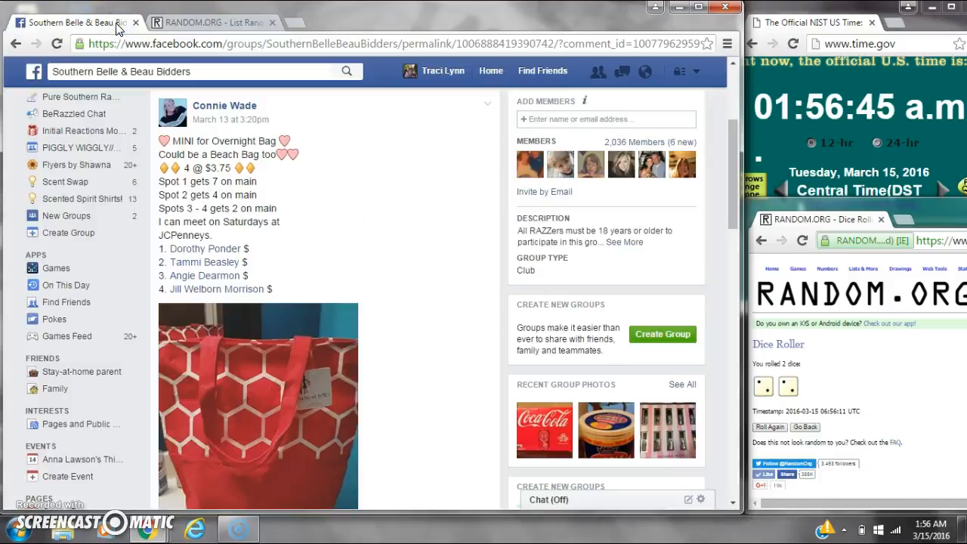
pyautogui.click(208, 23)
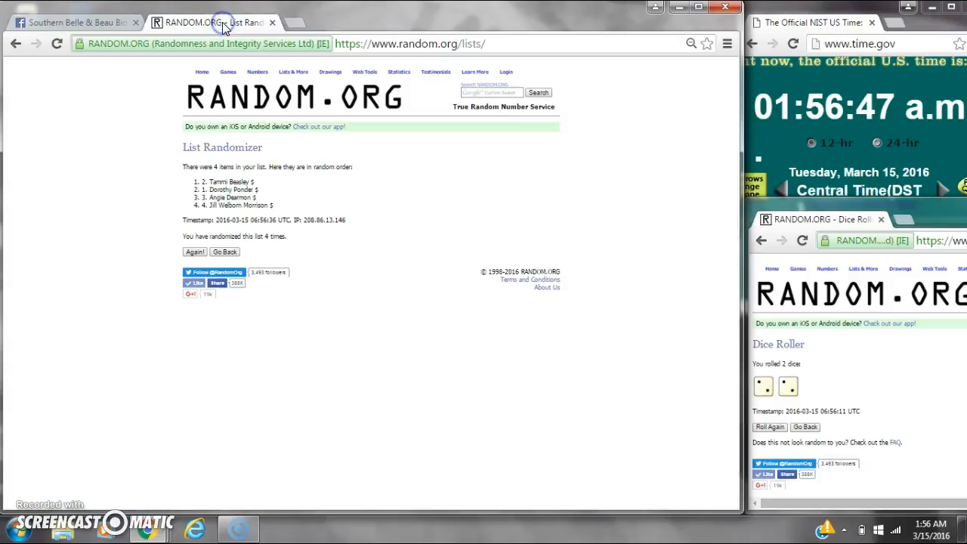
pyautogui.click(76, 22)
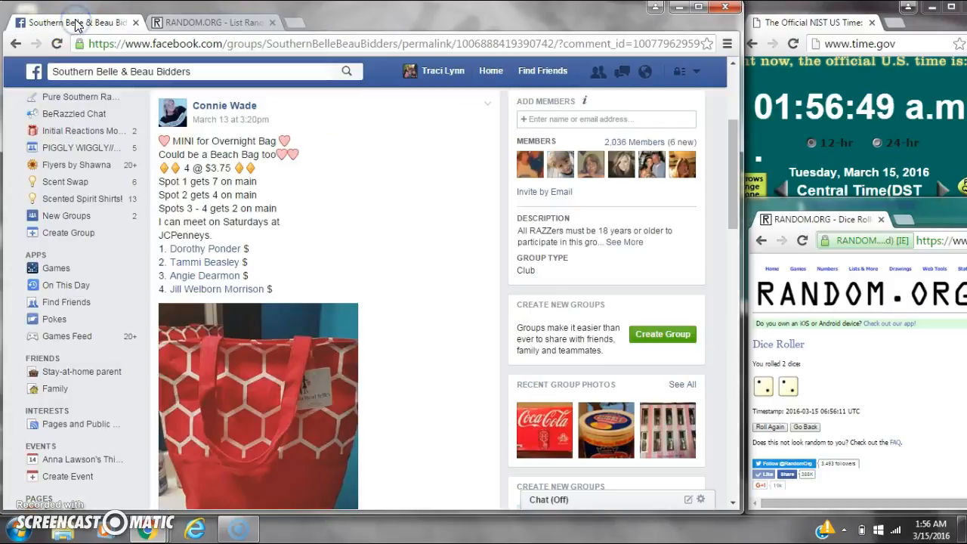
pyautogui.click(204, 22)
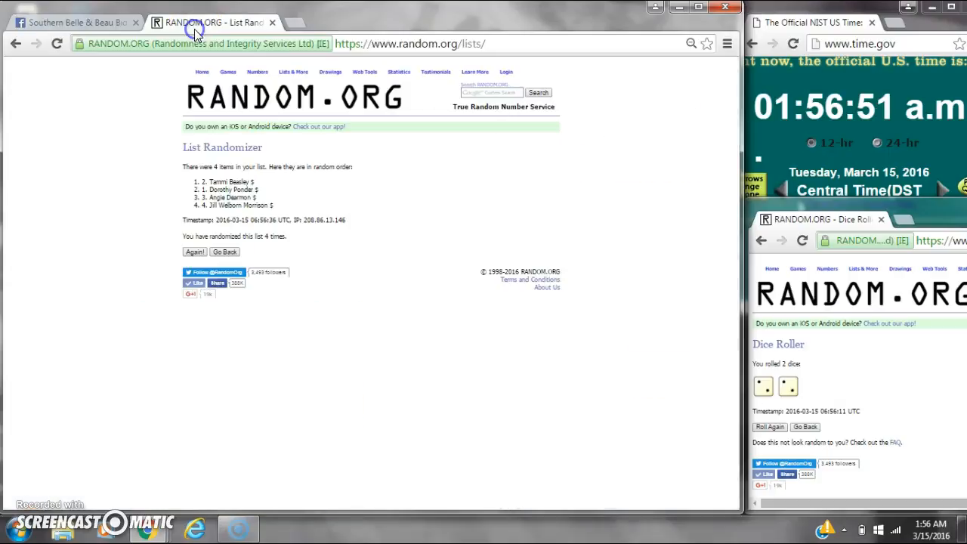
pyautogui.moveTo(260, 205)
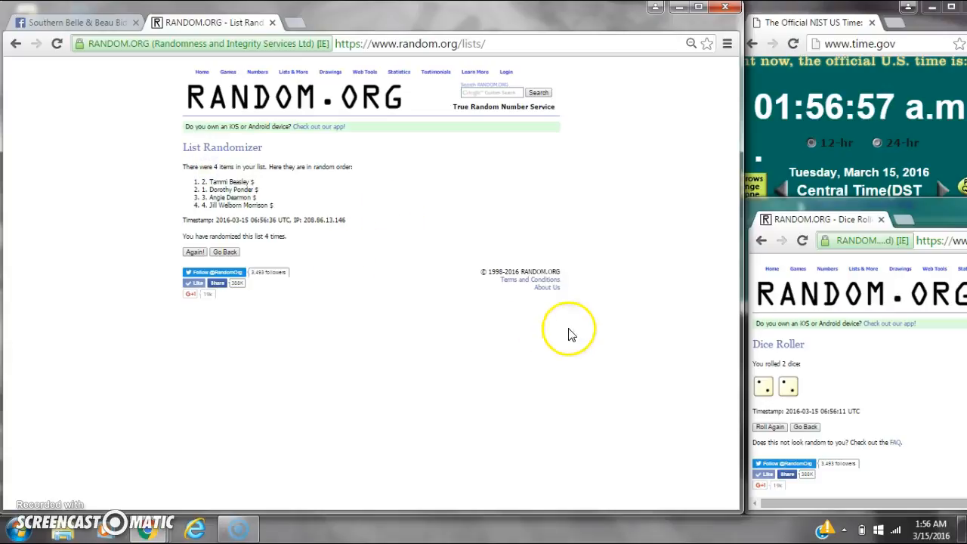
# Comment 'done' on the Facebook bag post, then return to the RANDOM.ORG final order.
pyautogui.click(73, 22)
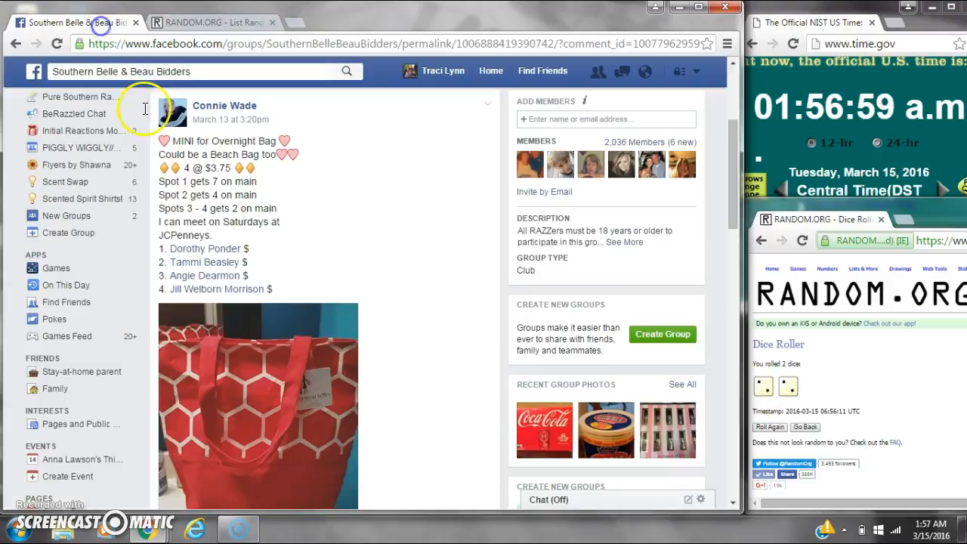
pyautogui.scroll(-3)
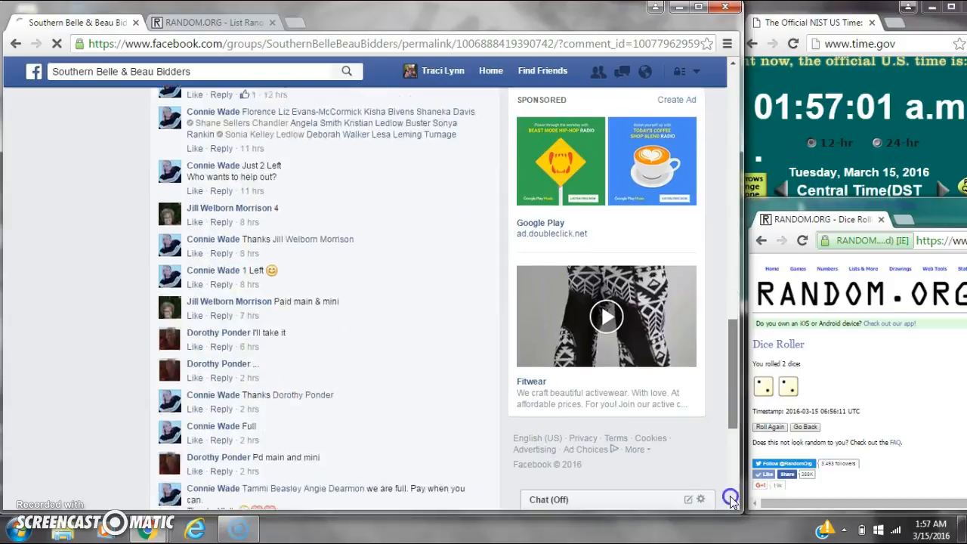
pyautogui.scroll(-3)
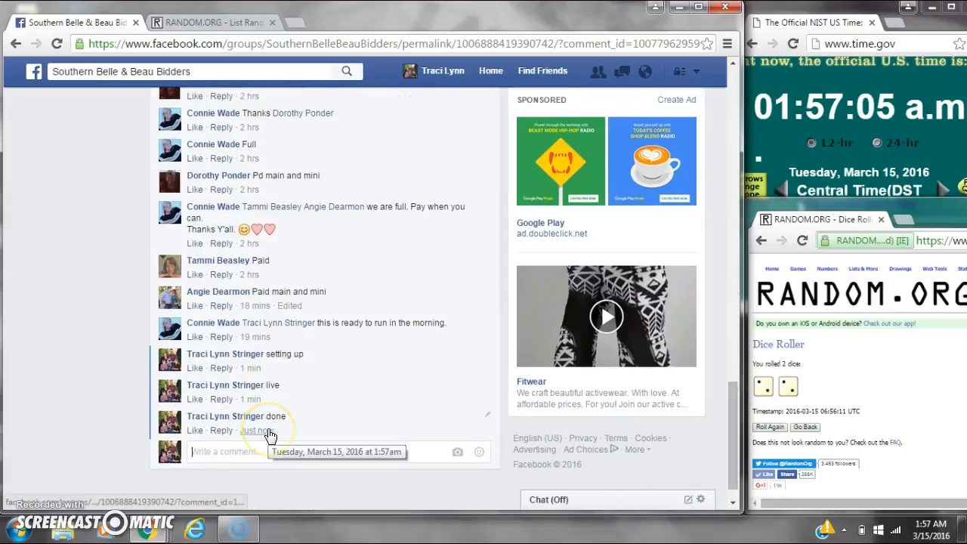
pyautogui.click(930, 523)
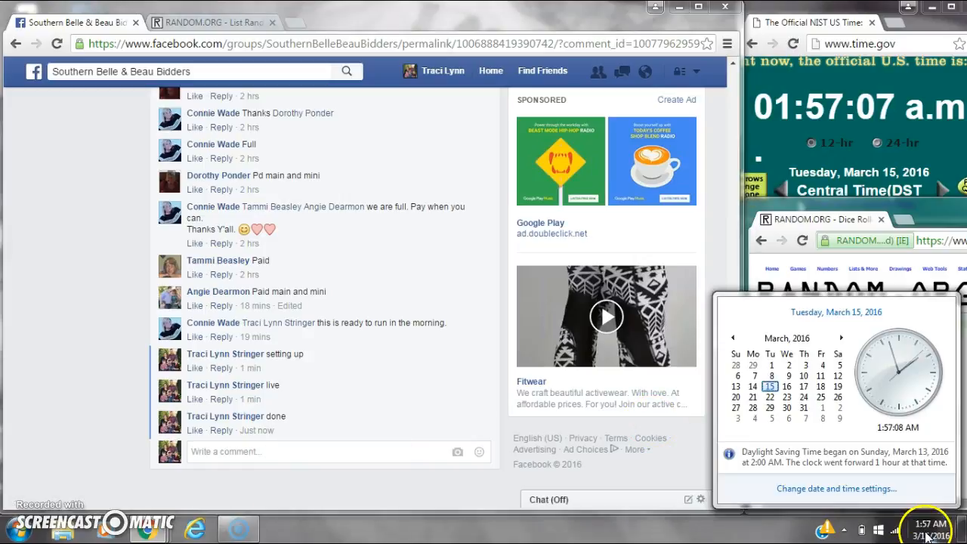
pyautogui.click(211, 23)
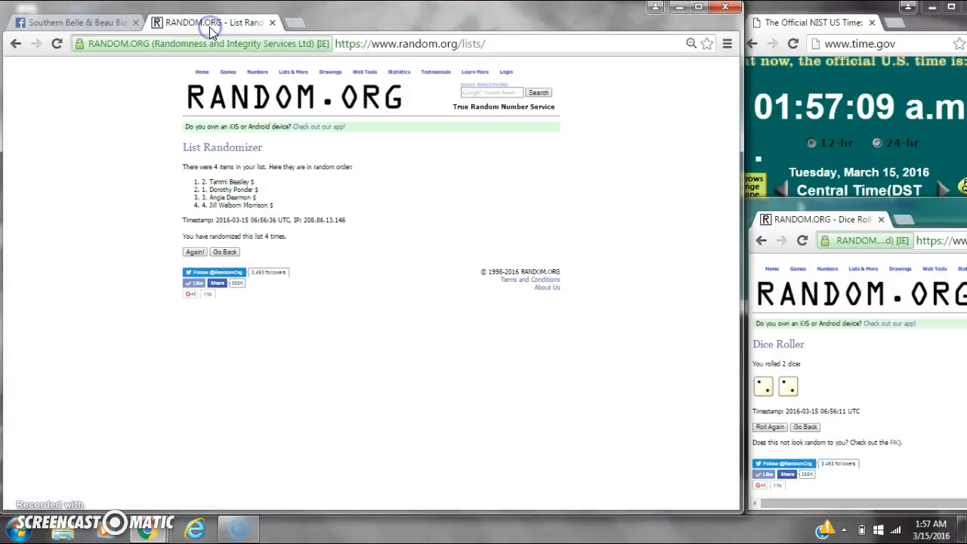